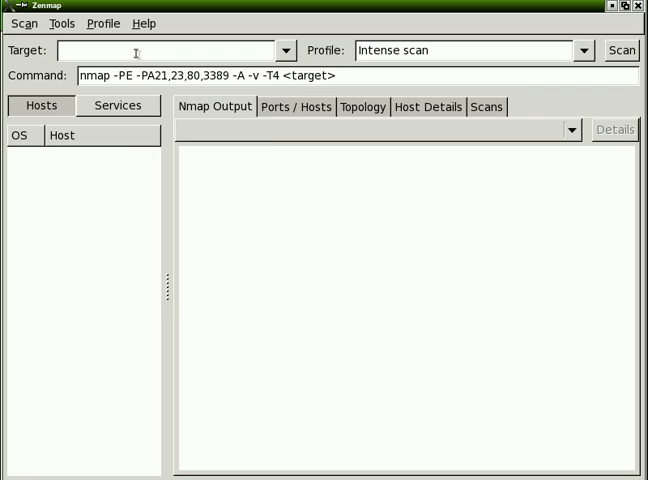
- Enter 10.94.0.0/24 as the scan target using the autocomplete suggestion
text(109)
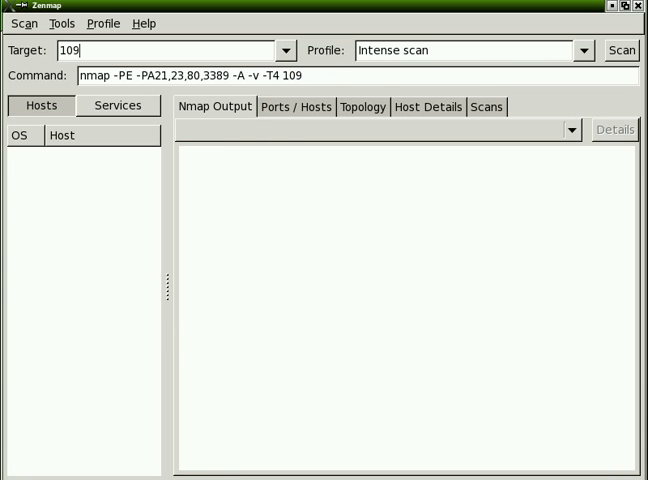
text(10.94.0)
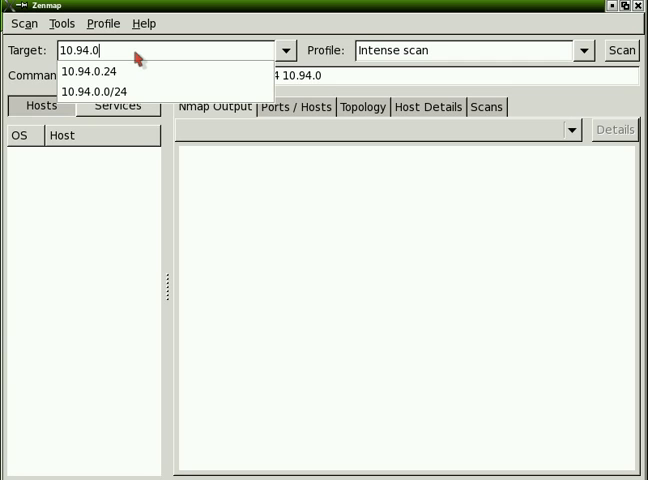
text(.0)
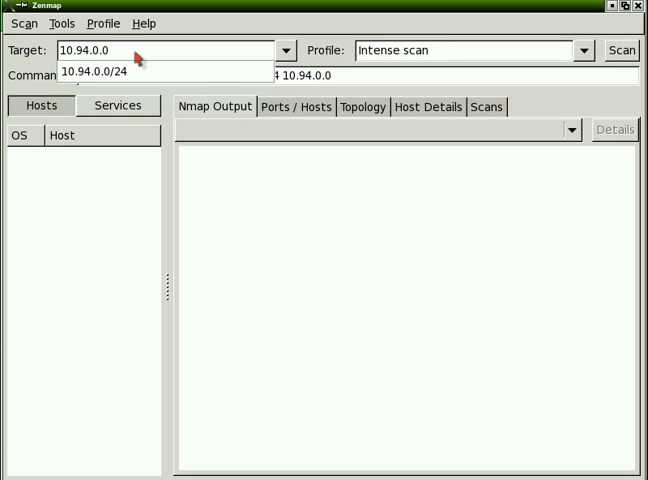
text(/2)
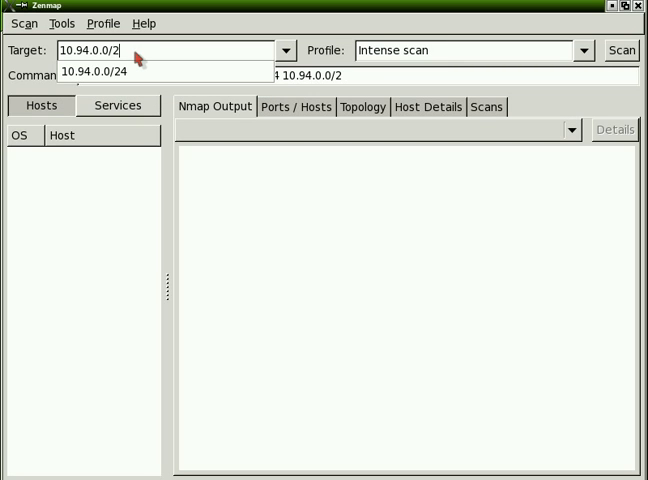
click(112, 70)
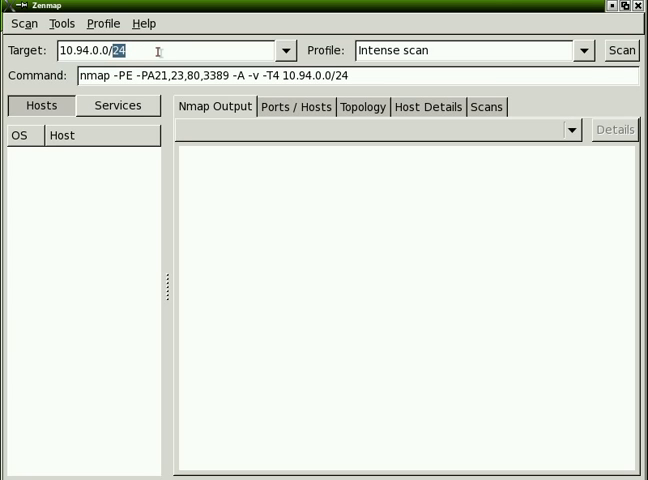
- Switch the profile to Quick scan plus and launch the scan on 10.94.0.0/24
click(584, 48)
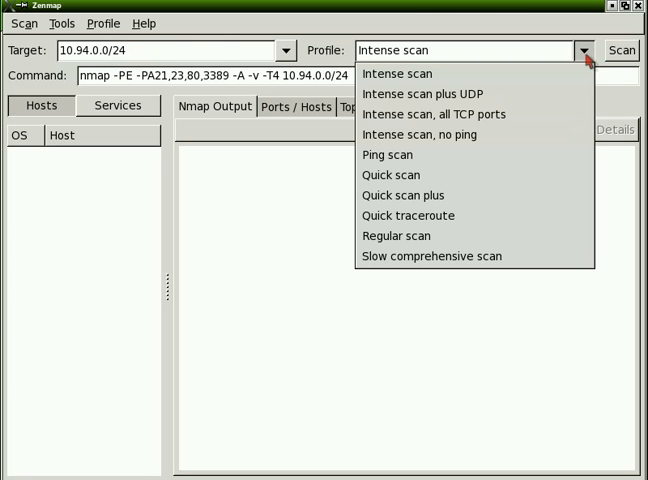
click(396, 196)
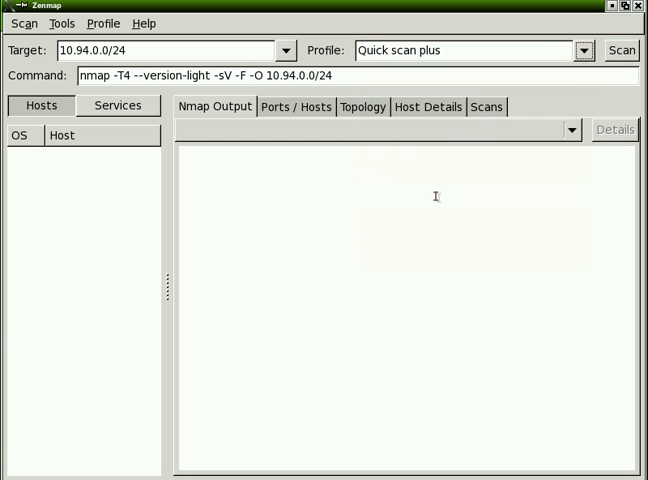
mouse_move(284, 106)
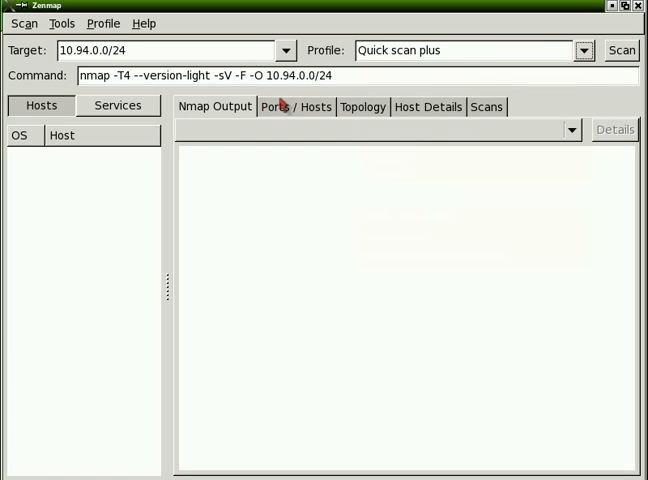
mouse_move(84, 24)
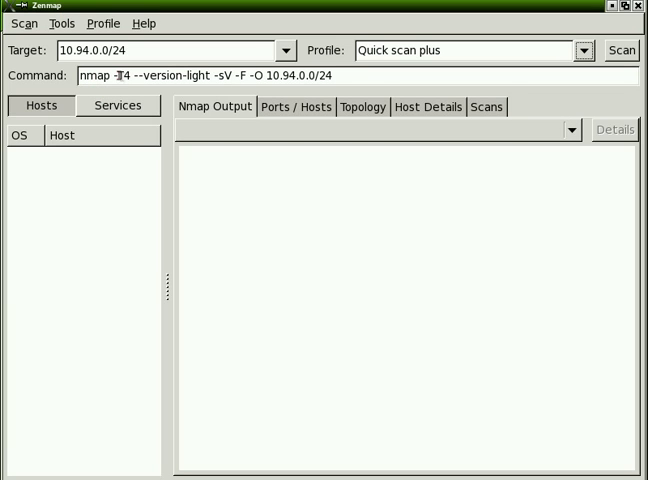
mouse_move(340, 76)
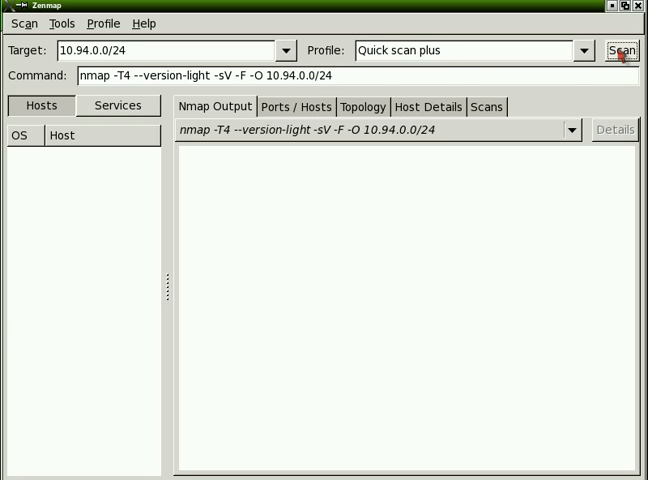
click(622, 50)
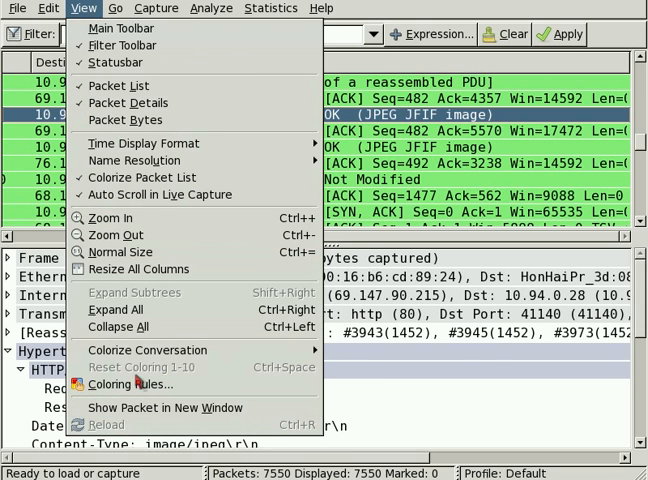
mouse_move(118, 310)
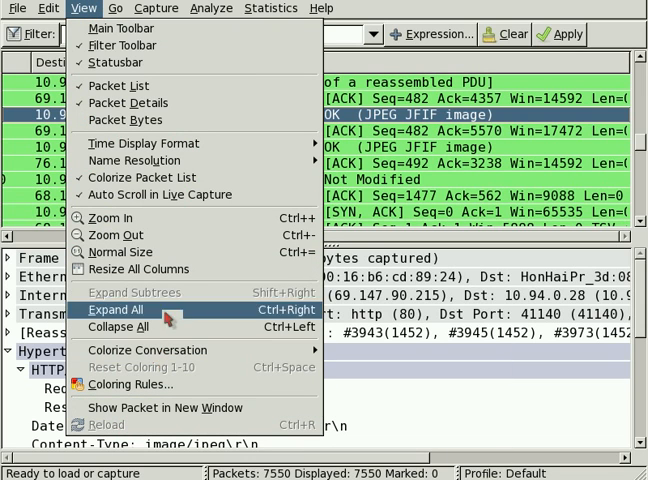
mouse_move(150, 194)
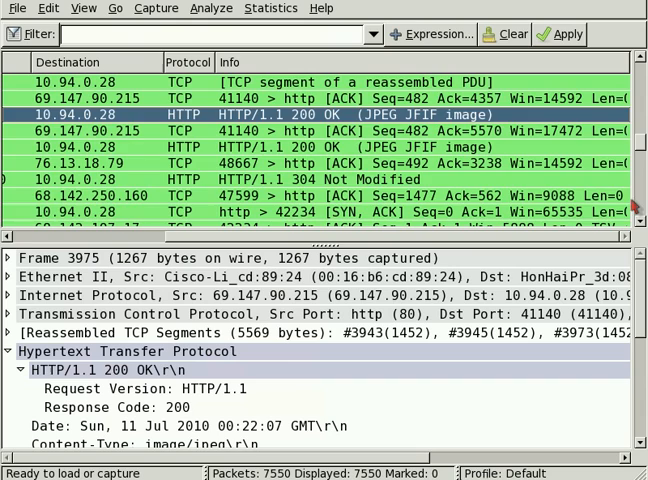
- Scroll through the captured TCP probe packets in the Wireshark packet list
scroll(down, 3)
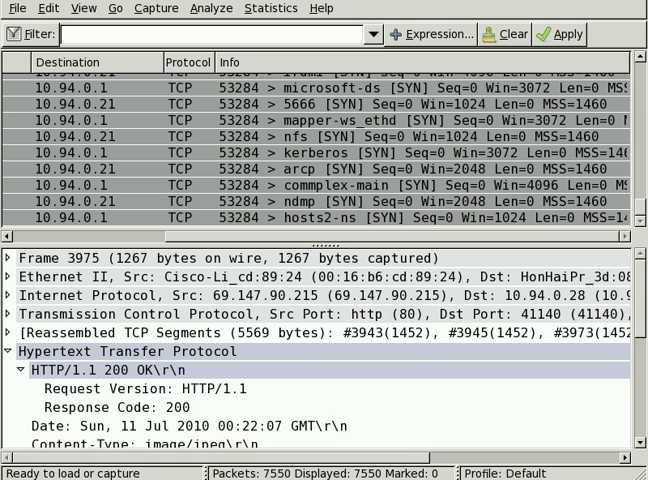
scroll(down, 3)
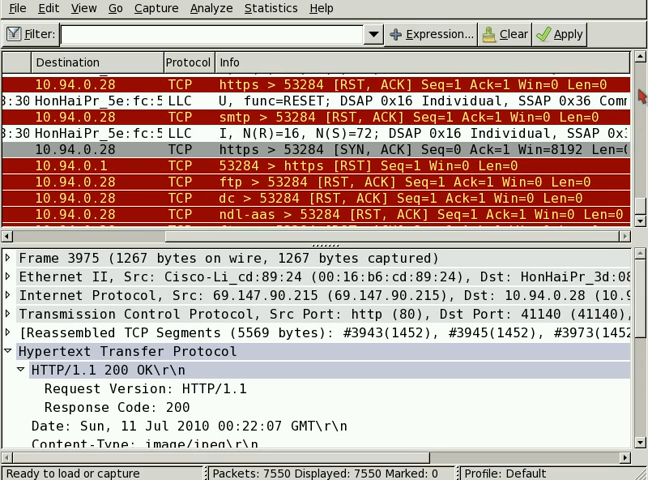
scroll(down, 3)
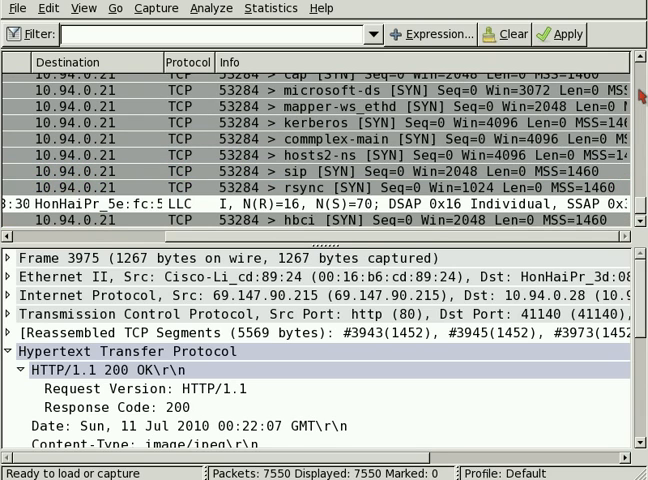
scroll(down, 3)
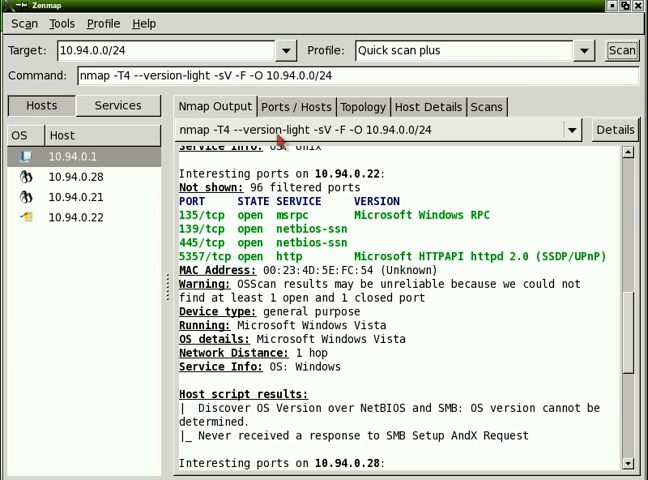
mouse_move(78, 258)
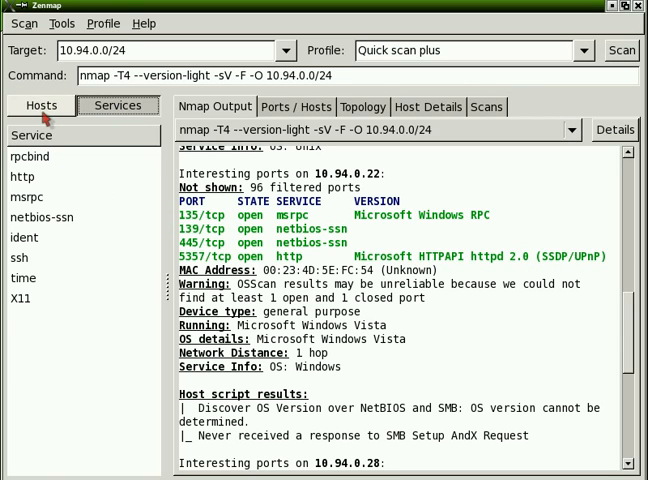
- Select host 10.94.0.22 from the host list and show its open ports and services
click(42, 104)
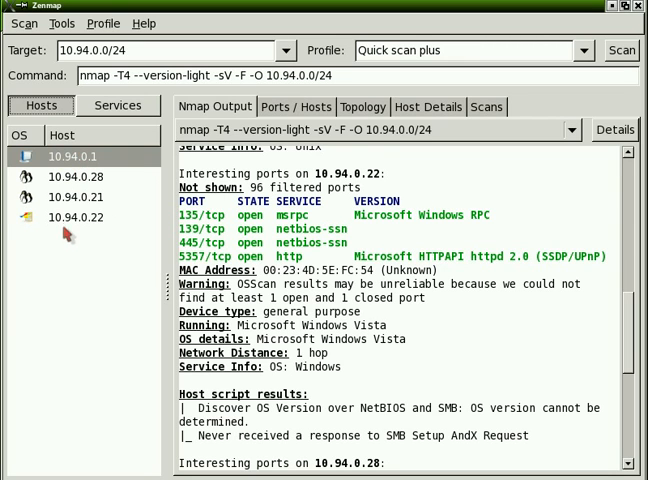
click(74, 218)
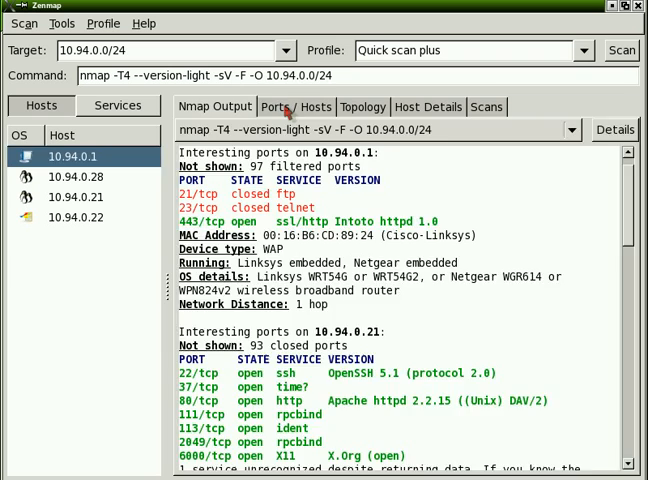
click(292, 106)
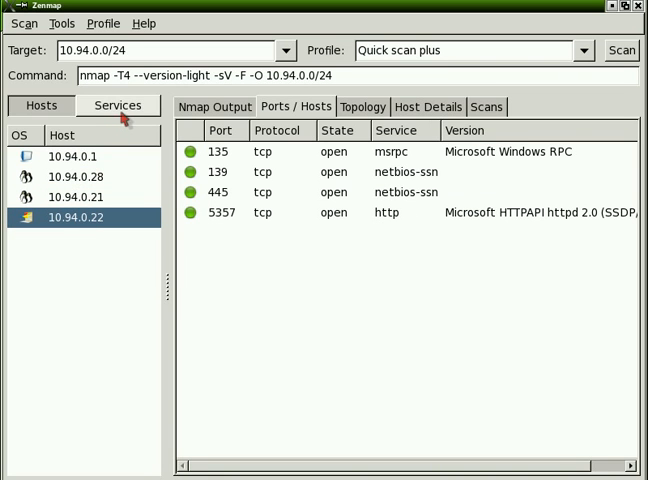
- List the hosts running http by service, then switch to the Host Details view
click(116, 104)
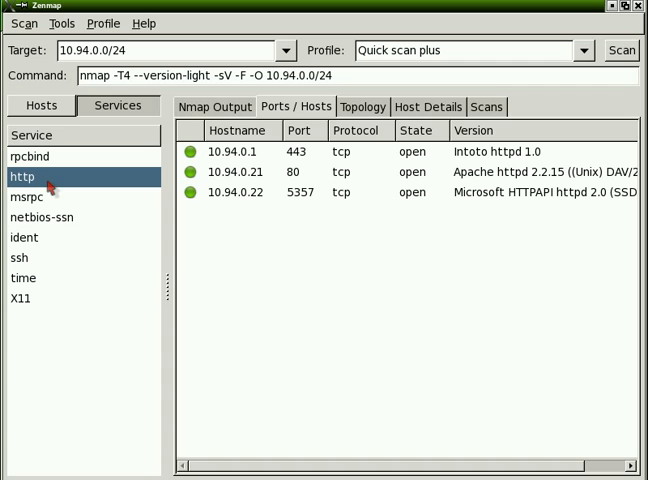
mouse_move(532, 168)
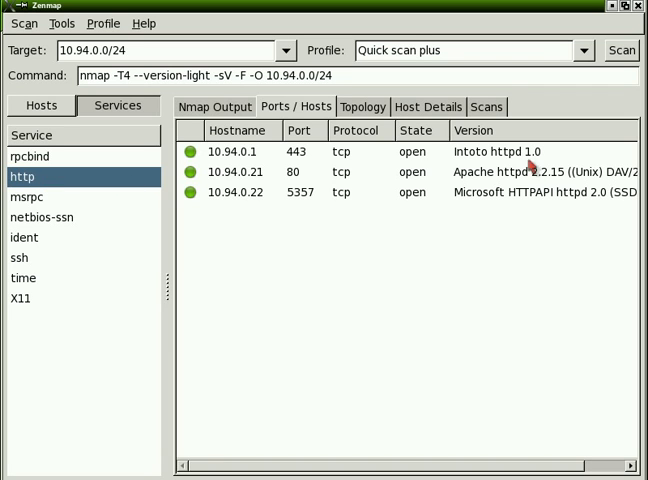
mouse_move(516, 190)
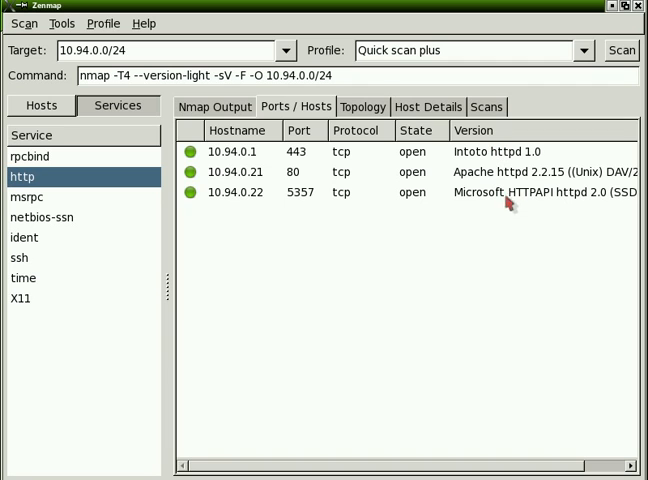
click(418, 106)
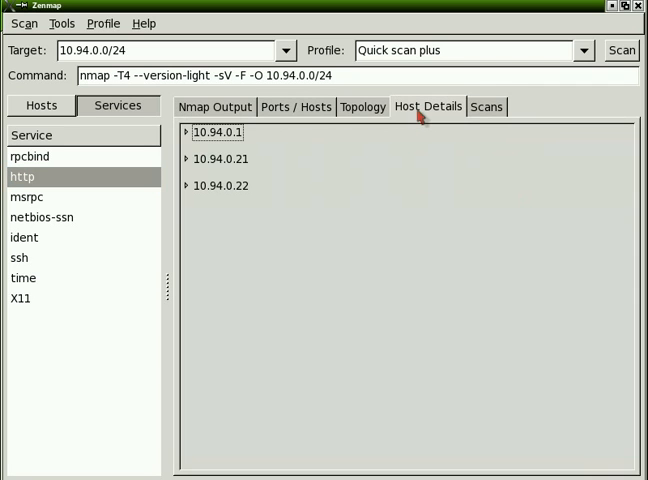
- Check the Scans list, then show the Topology map with fisheye magnification enabled
click(484, 104)
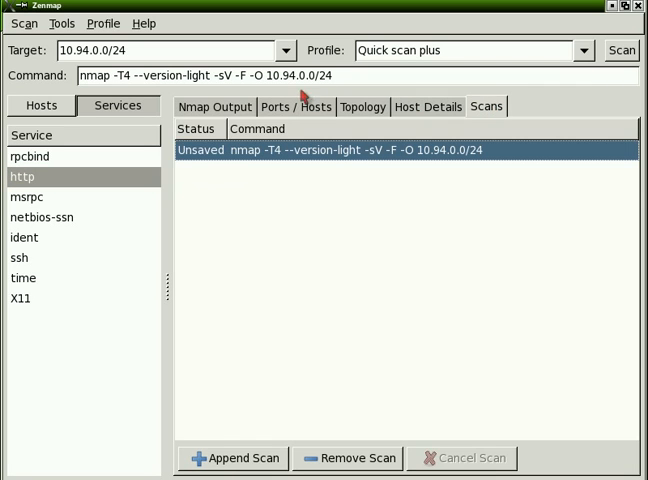
click(362, 106)
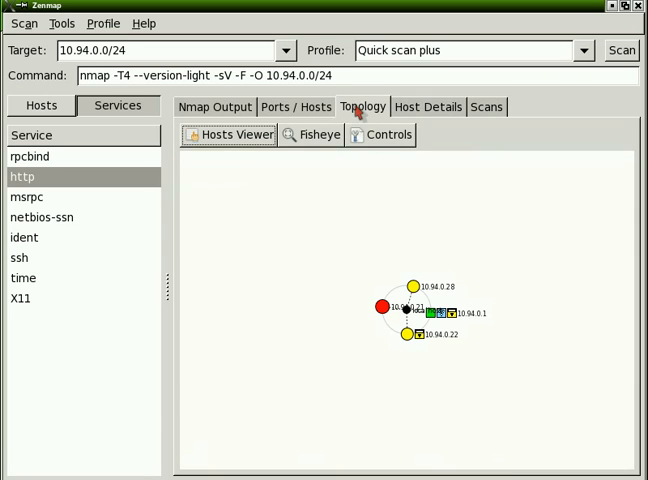
click(272, 136)
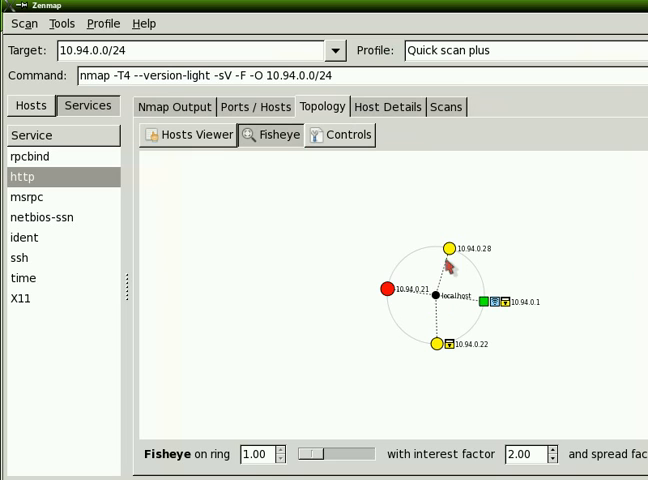
mouse_move(428, 310)
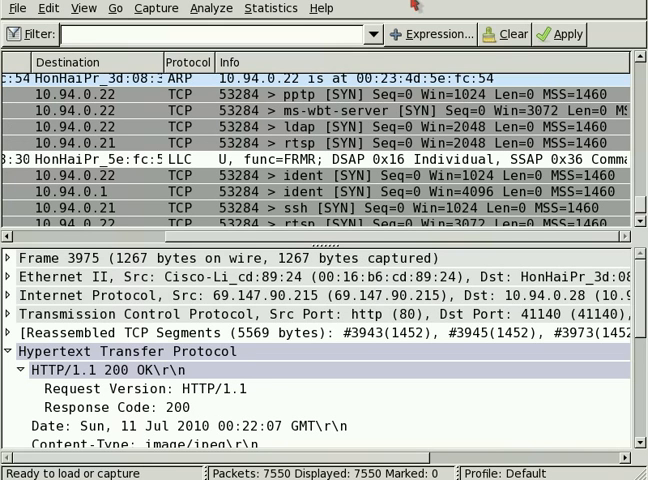
mouse_move(16, 450)
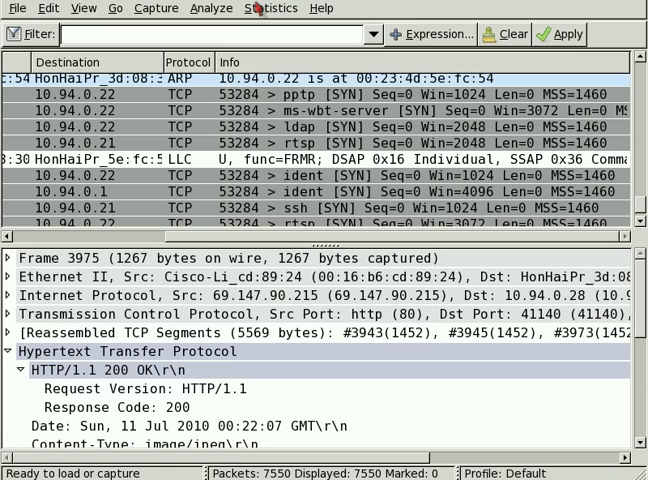
- Bring up Wireshark's Statistics menu to reach the TCP endpoint list
click(272, 8)
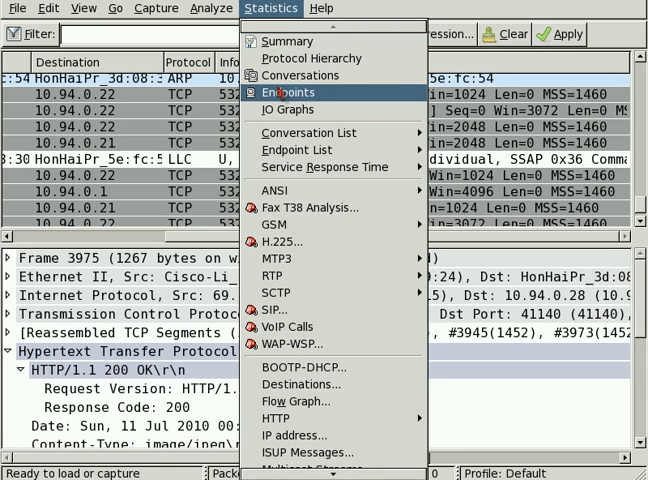
mouse_move(312, 148)
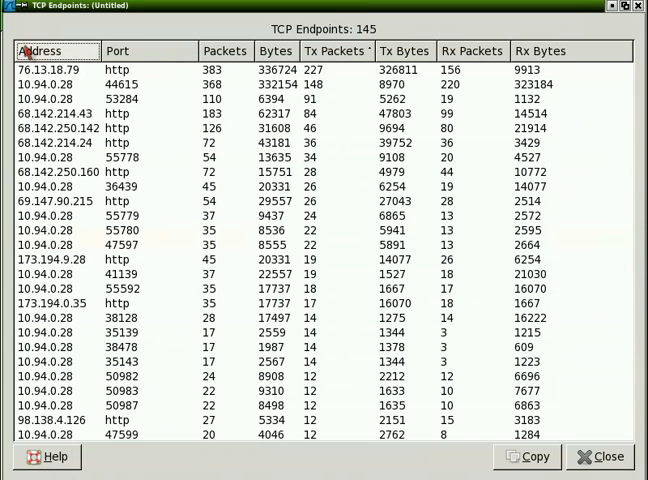
mouse_move(84, 104)
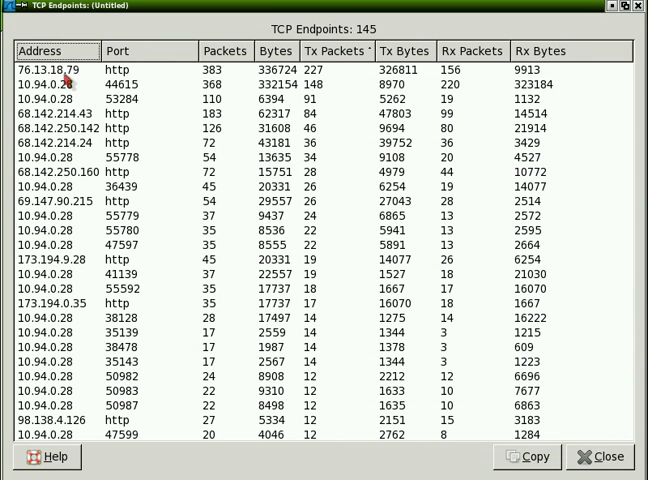
mouse_move(64, 112)
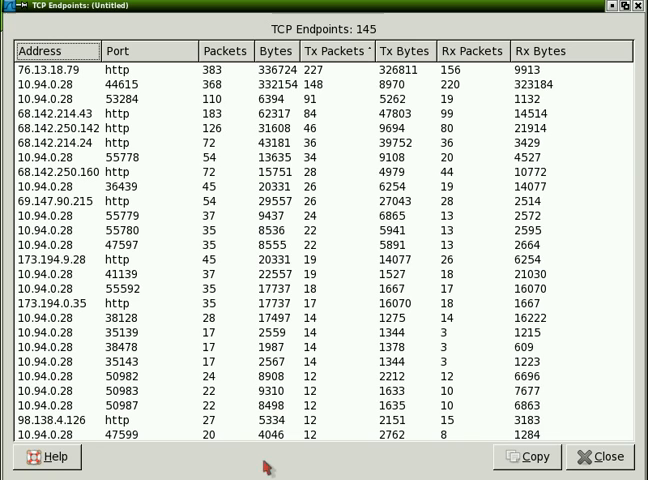
- Close the 145-entry TCP Endpoints window and return to the Statistics menu
click(272, 8)
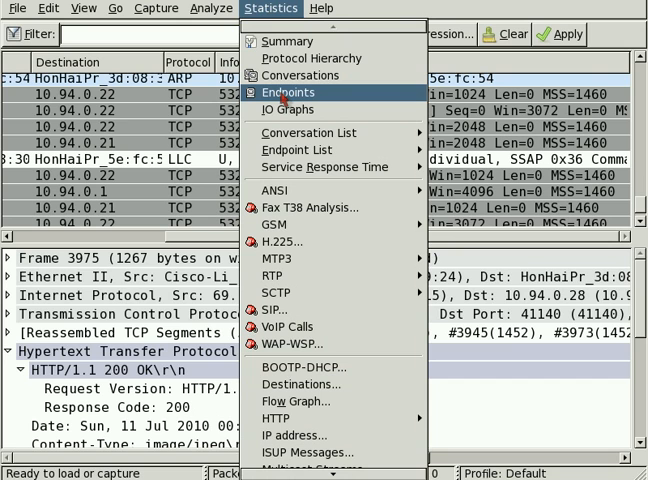
- Show the Endpoints overview and switch from 12 Ethernet endpoints to the 145 TCP endpoints
click(284, 92)
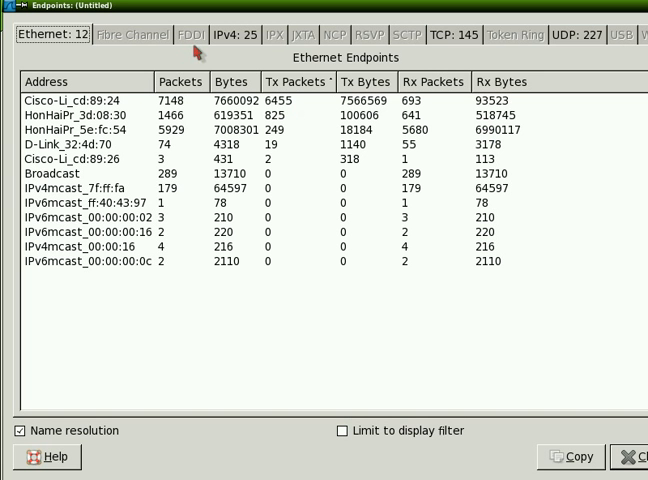
mouse_move(510, 40)
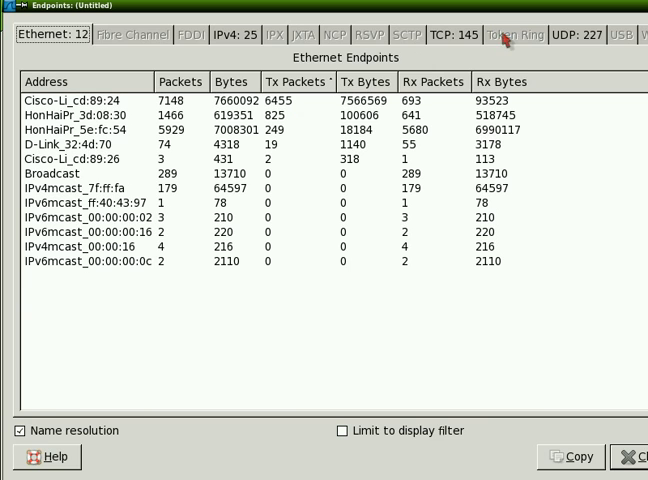
click(456, 36)
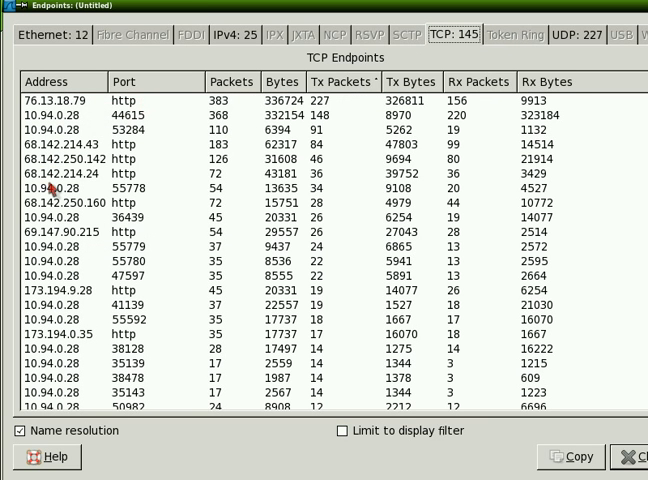
mouse_move(52, 192)
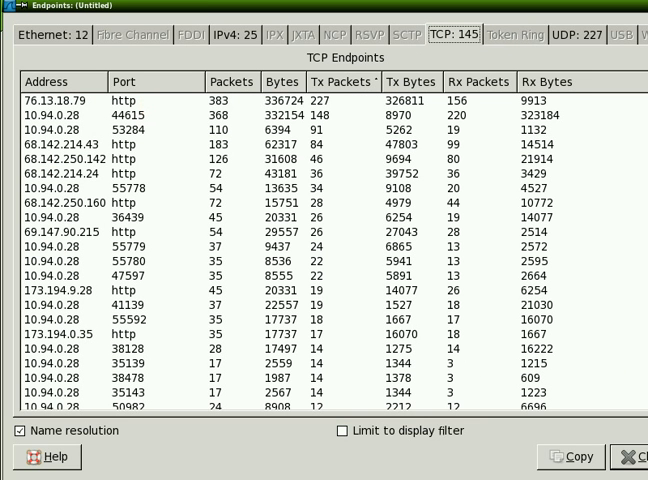